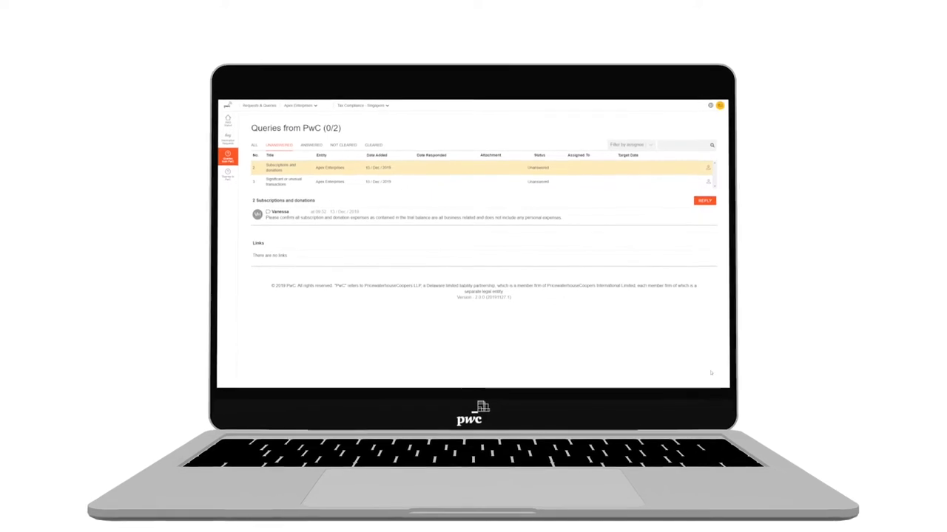
Reply to the Subscriptions and donations query confirming no unusual transactions and publish it
click(704, 201)
text(I can confirm that there are no unusual transactions during this period)
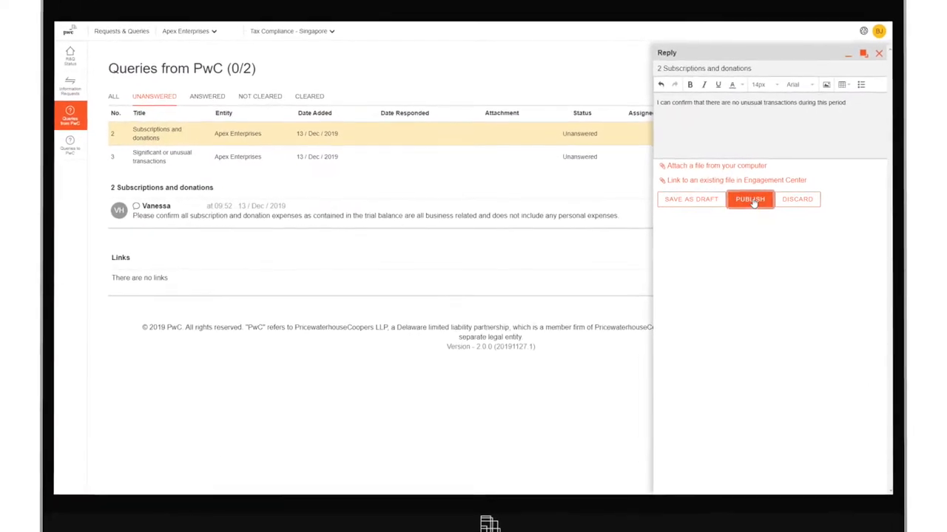
click(748, 198)
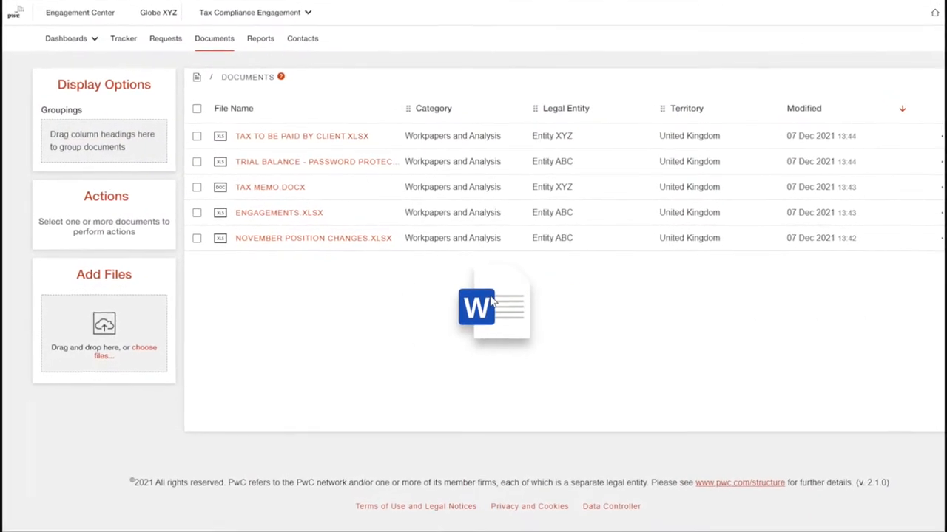